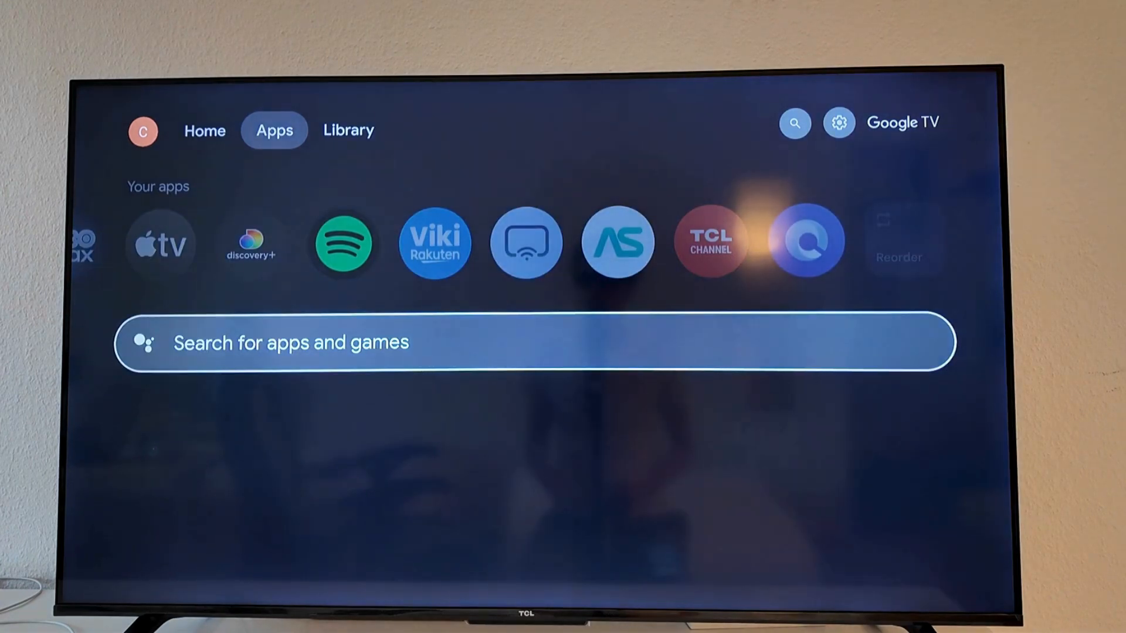
Search Google TV apps for 'browser' using the on-screen keyboard
{"action": "left_click", "coordinate": [532, 343]}
{"action": "type", "text": "br"}
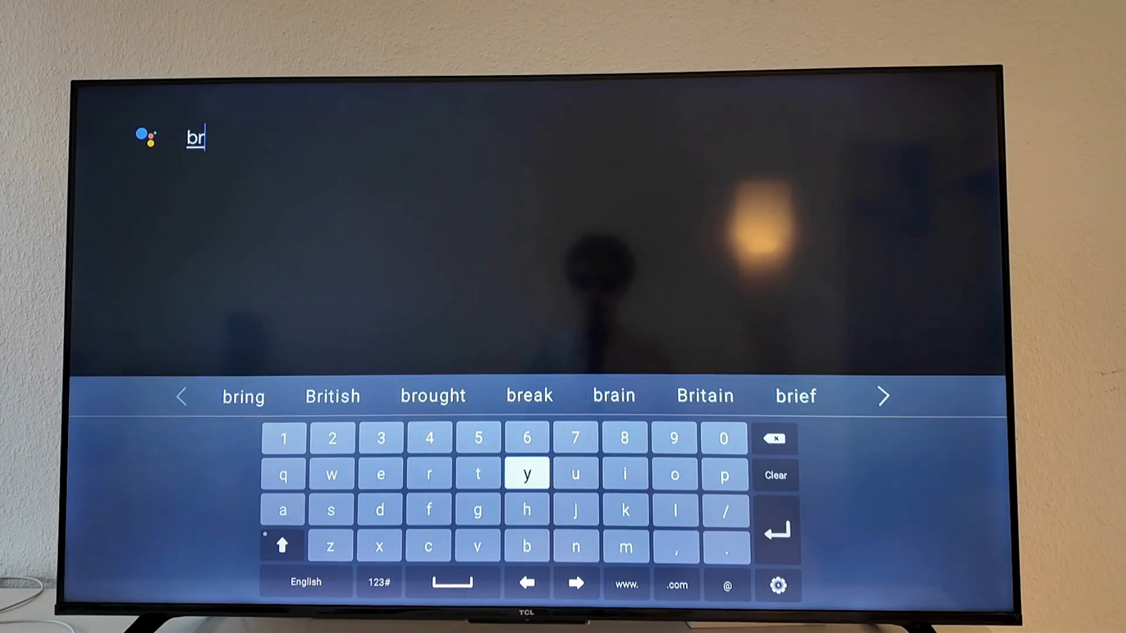
{"action": "left_click", "coordinate": [673, 474]}
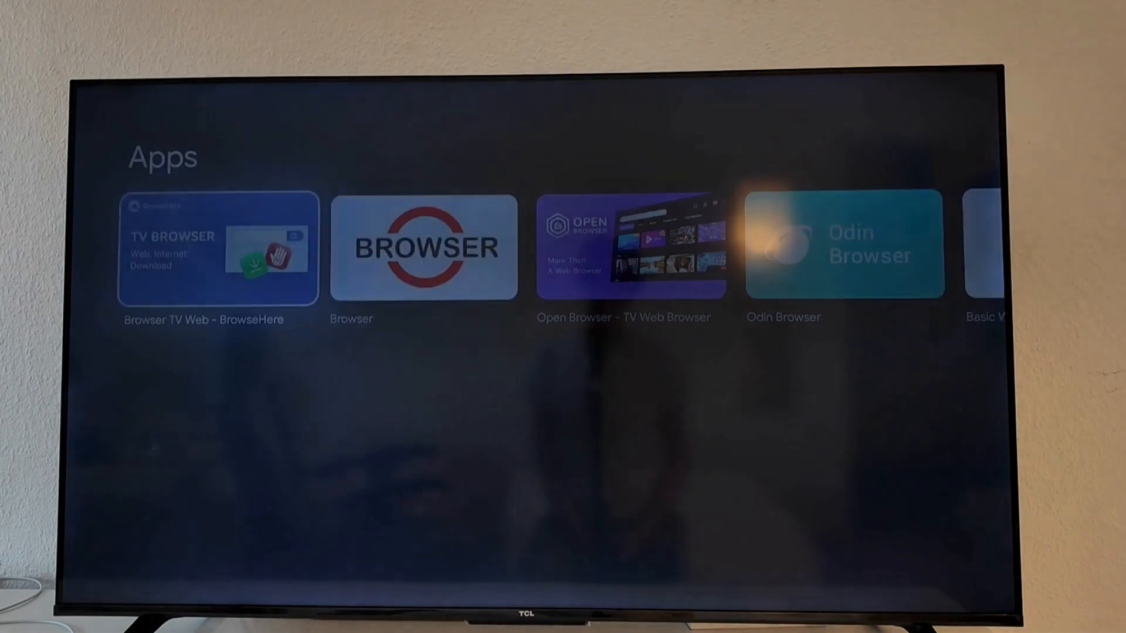
Open the Browser TV Web - BrowseHere details page and launch the app
{"action": "left_click", "coordinate": [217, 248]}
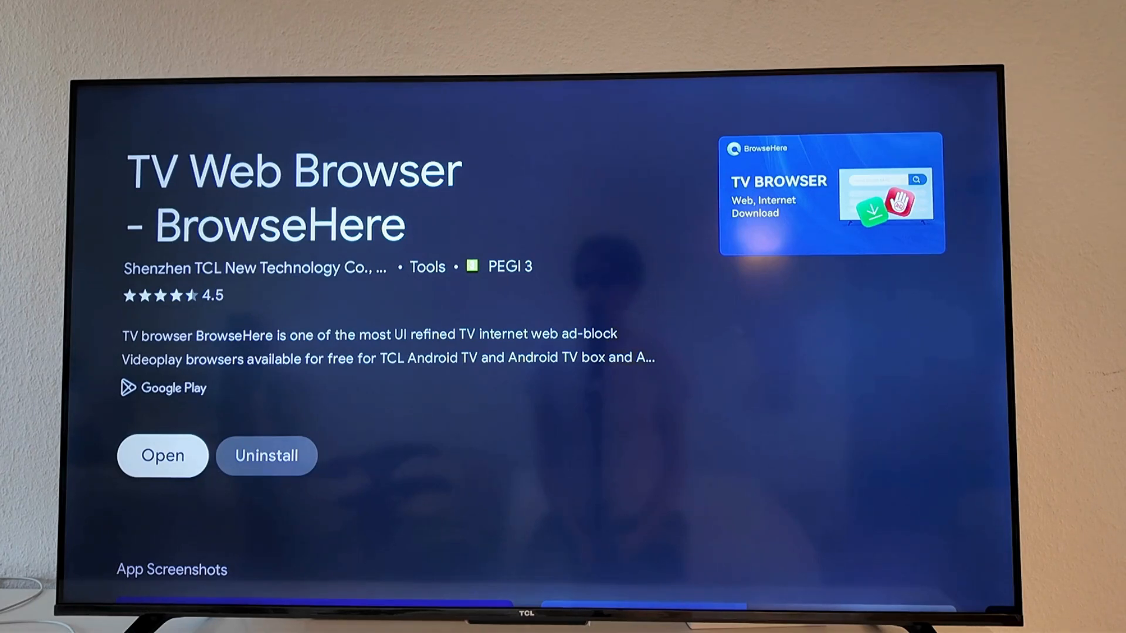
{"action": "left_click", "coordinate": [163, 457]}
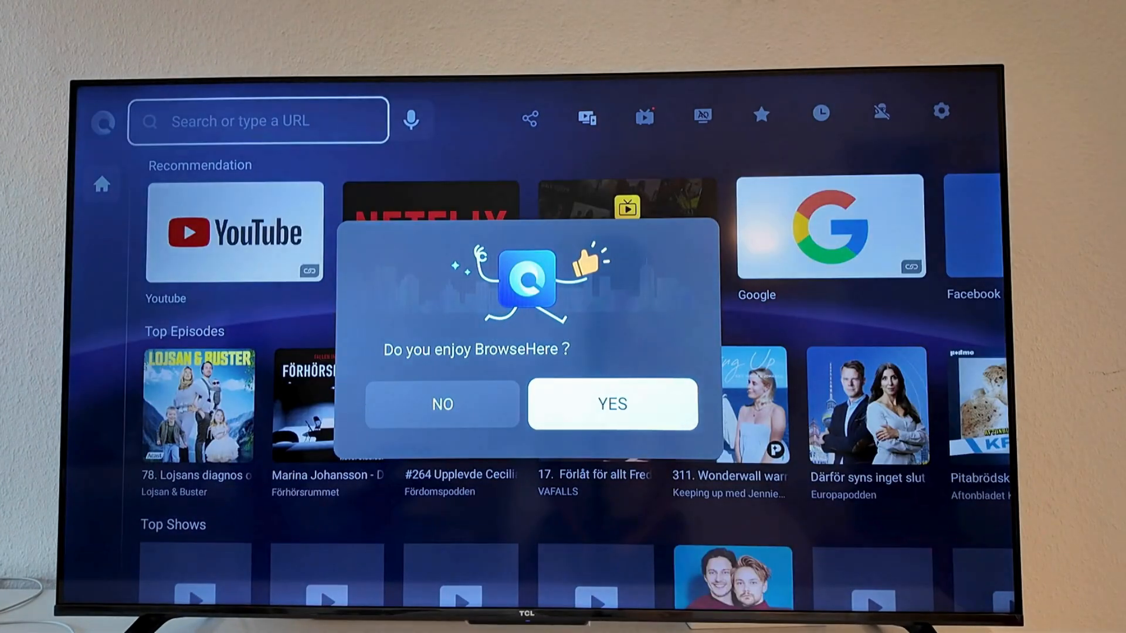
Answer YES to enjoying BrowseHere, dismiss the star-rating request, then start a search
{"action": "left_click", "coordinate": [612, 404]}
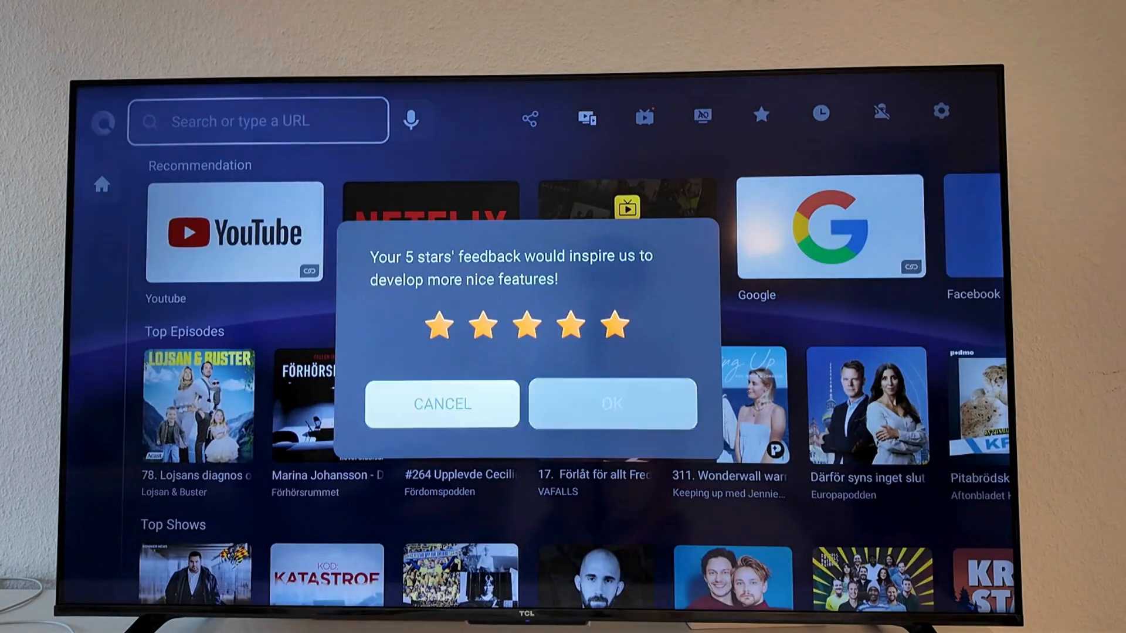
{"action": "left_click", "coordinate": [441, 403]}
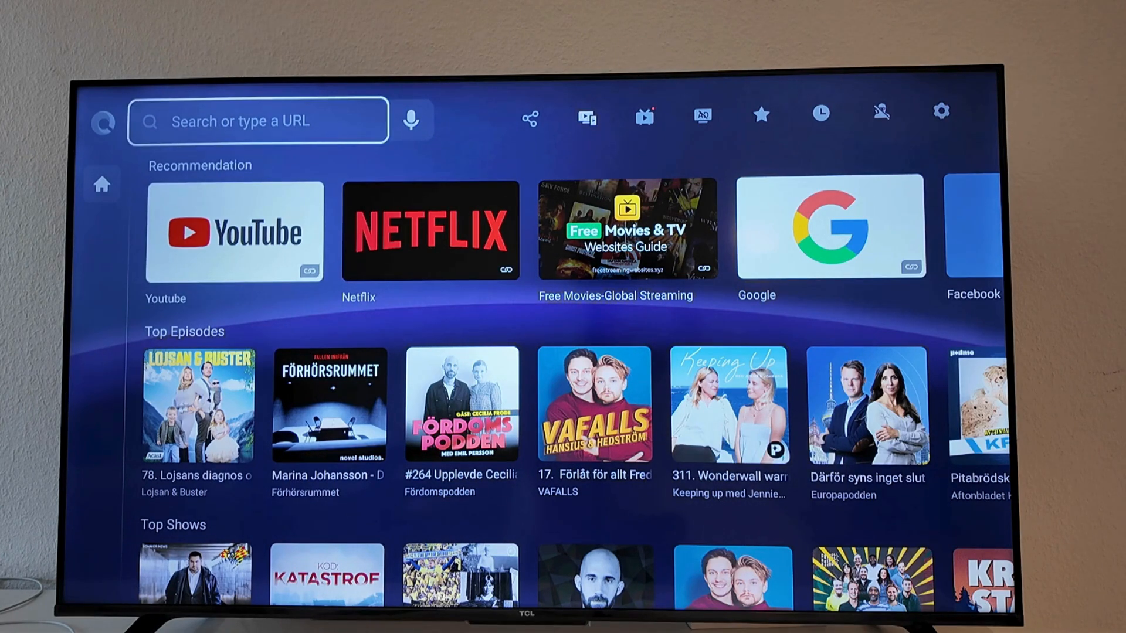
{"action": "left_click", "coordinate": [256, 121]}
{"action": "type", "text": "tel"}
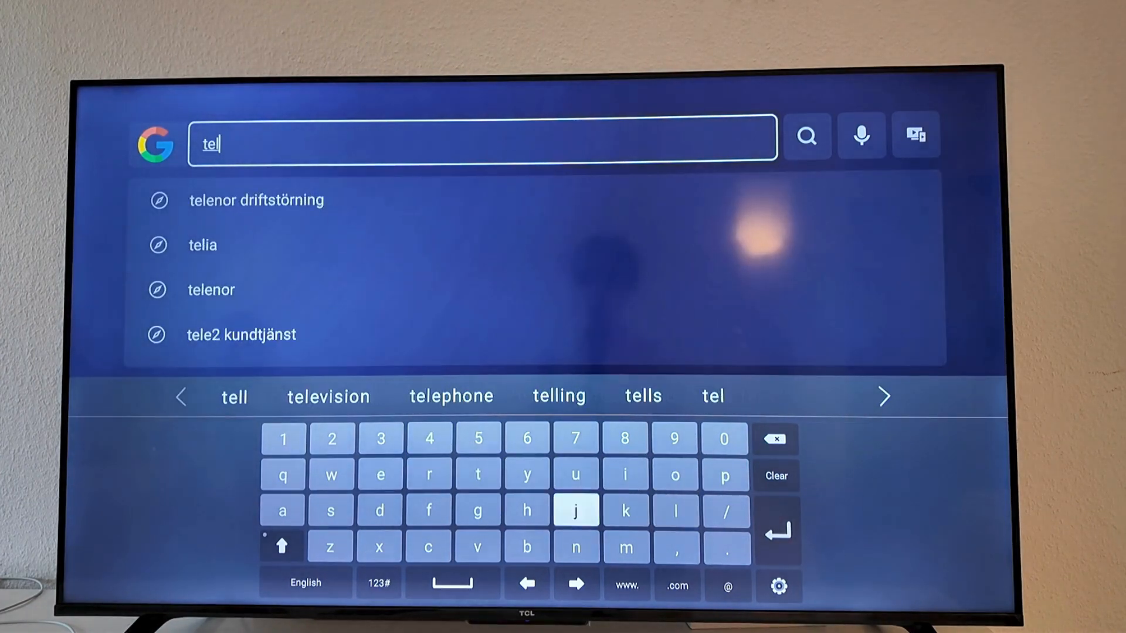
Finish typing 'telegram' in the BrowseHere search bar and run the Google search
{"action": "left_click", "coordinate": [477, 510]}
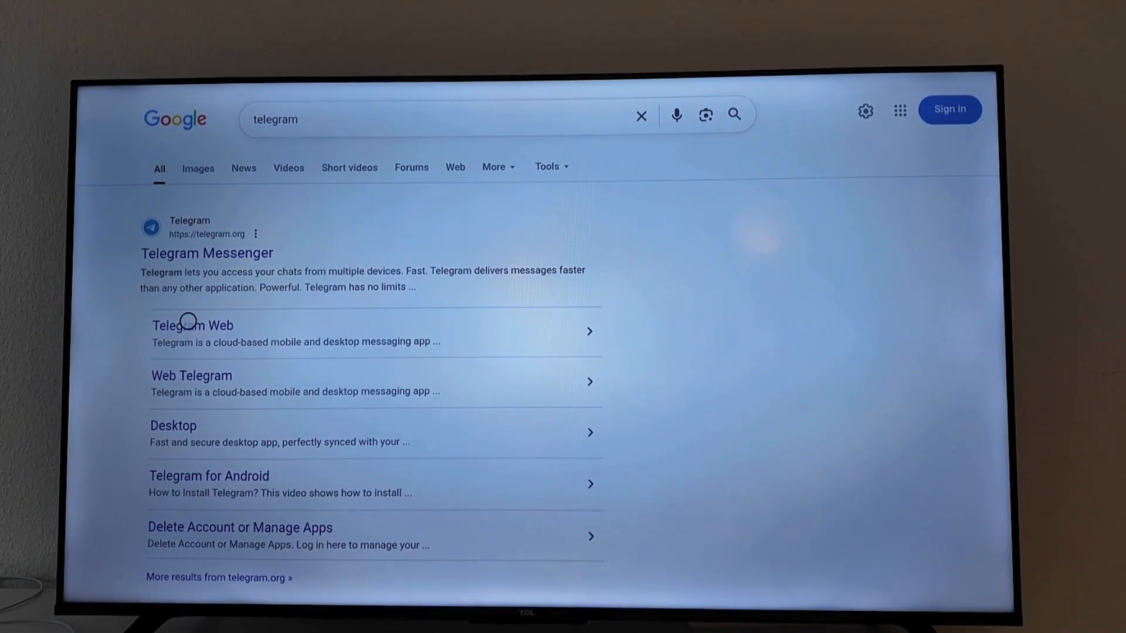
Open the Telegram Web sitelink to show its login QR code
{"action": "left_click", "coordinate": [193, 325]}
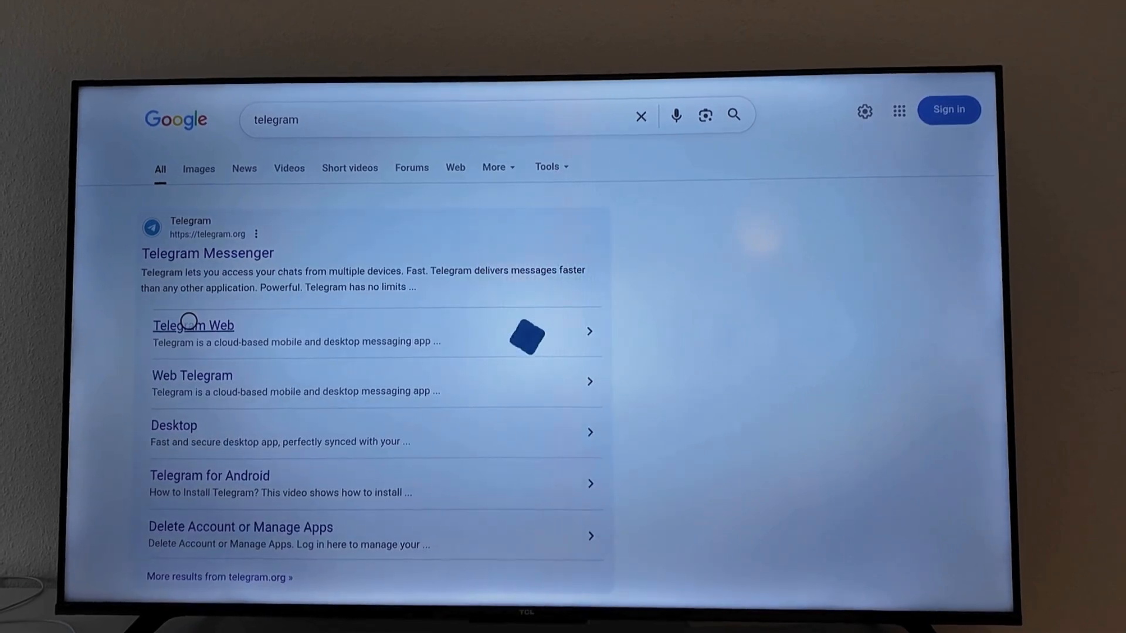
{"action": "left_click", "coordinate": [193, 325]}
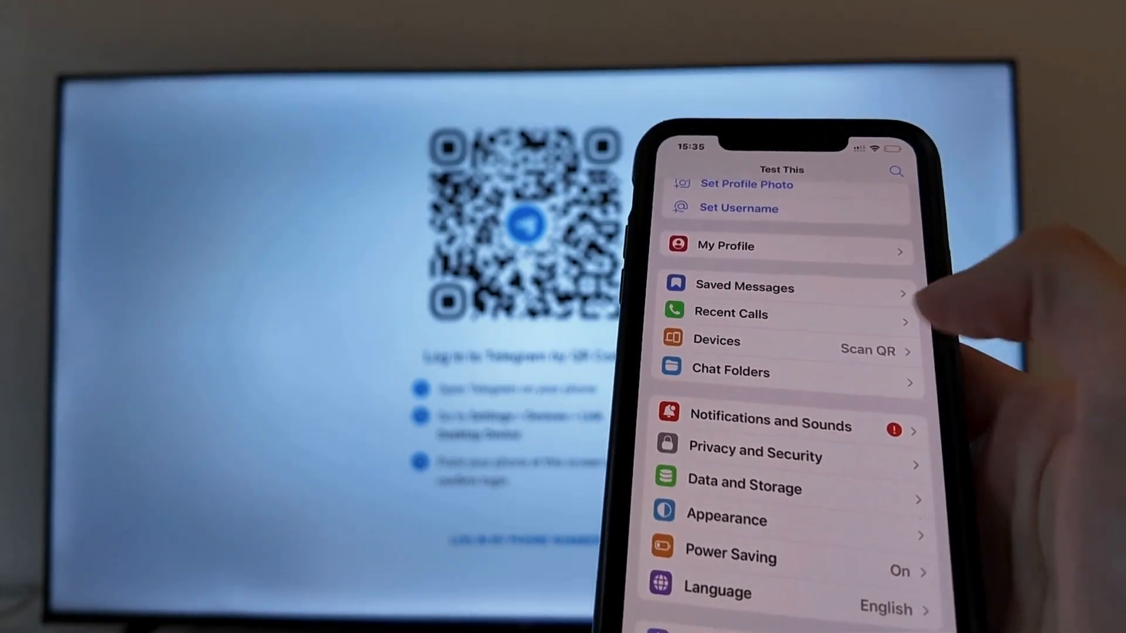
On the phone, open Telegram Devices and start Link Desktop Device QR scanning
{"action": "left_click", "coordinate": [716, 340]}
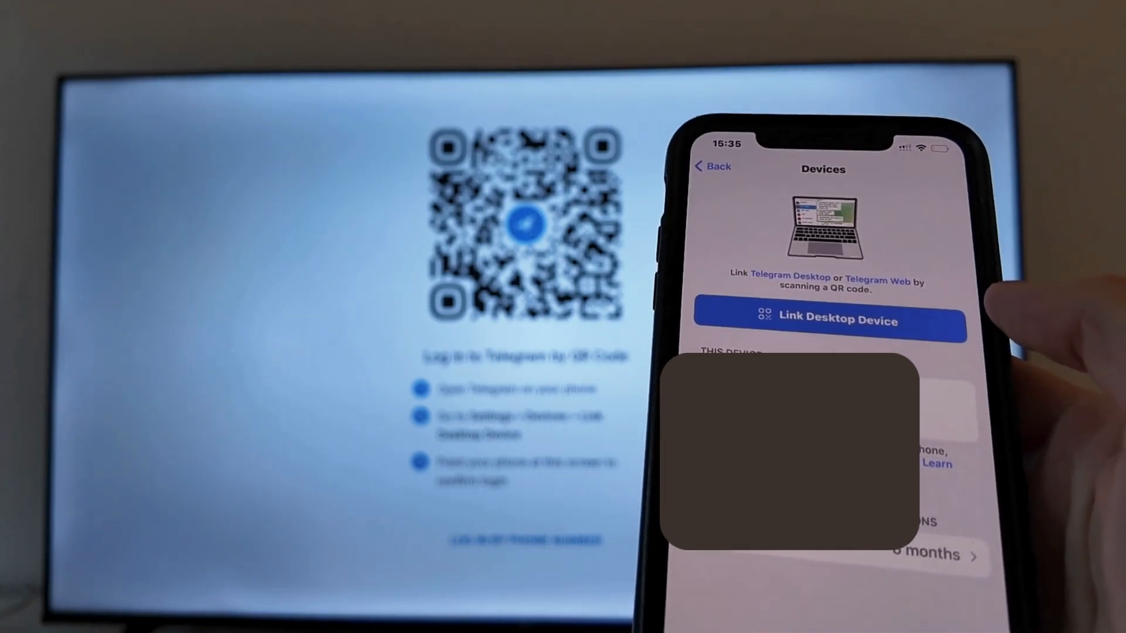
{"action": "left_click", "coordinate": [829, 320]}
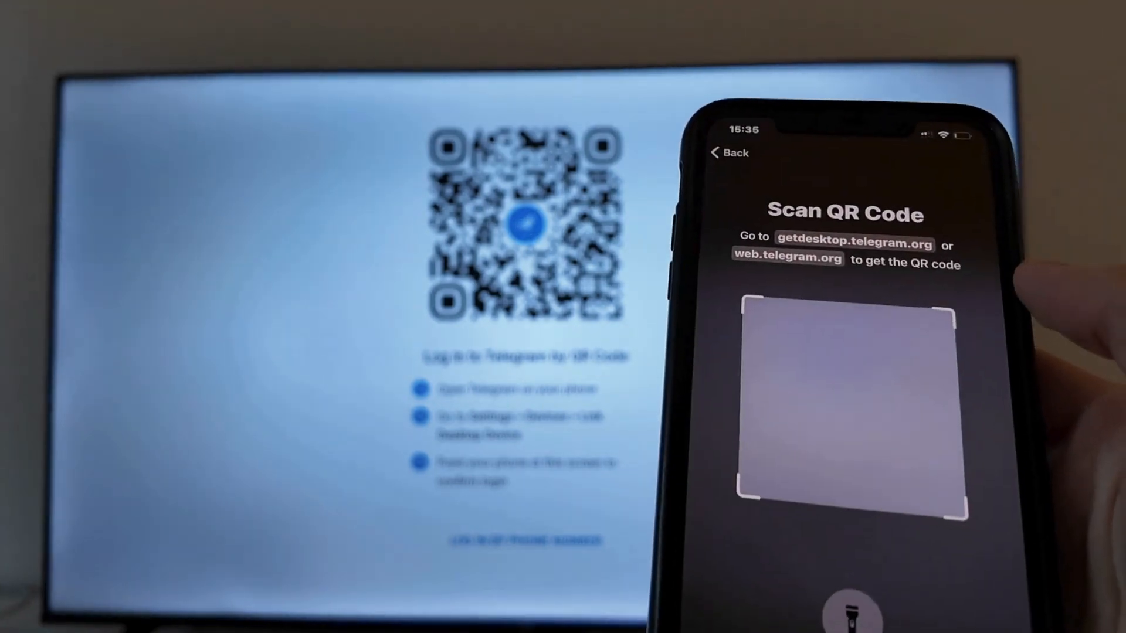